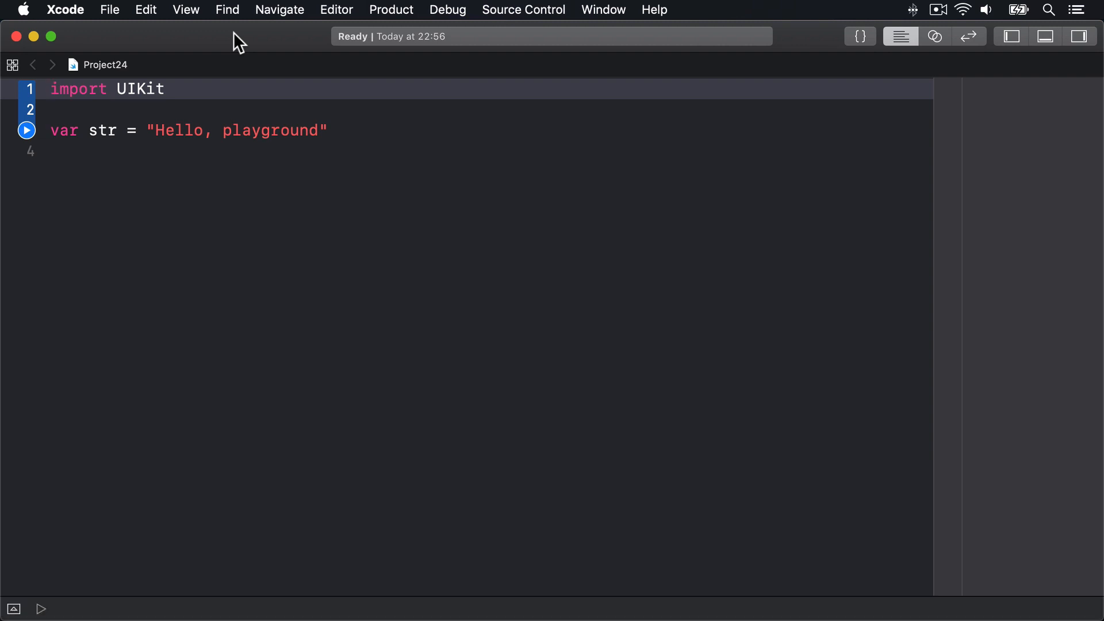
Step: Declare let name = "Taylor" and a for-letter loop printing "Give me a \(letter)!"
type("let n")
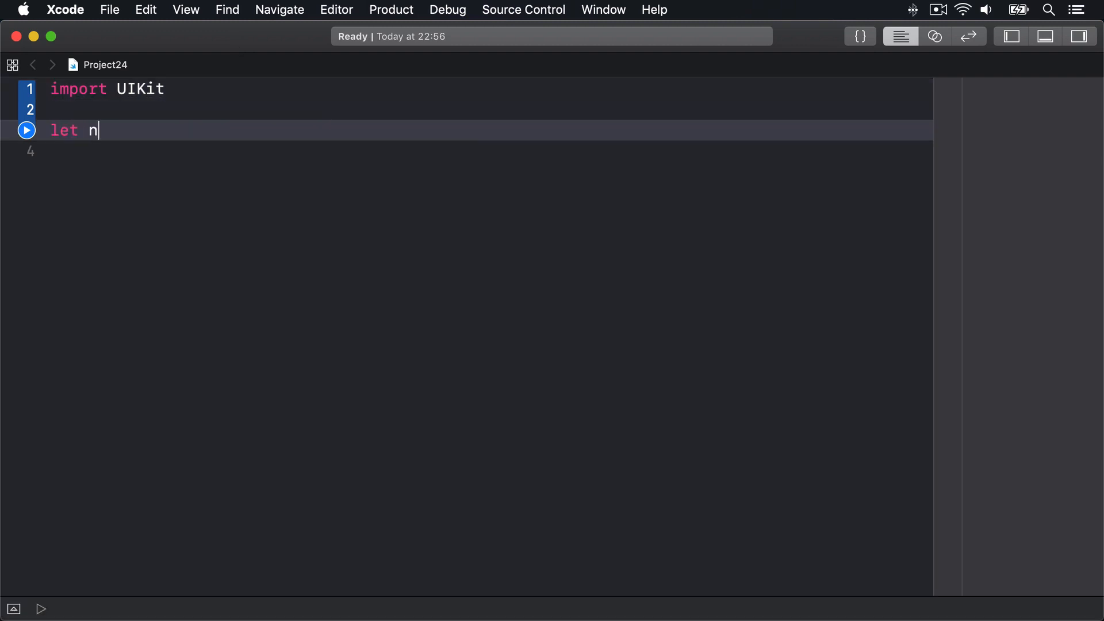
type("ame = \"Taylor\"")
type("print(\"Give me a ")
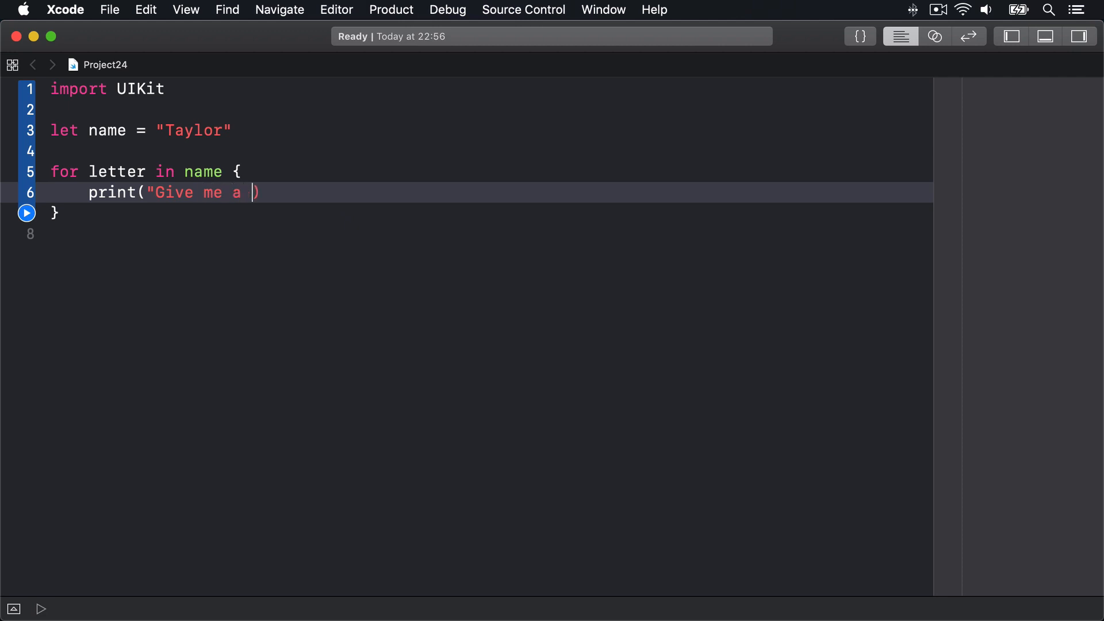
type("\\(le")
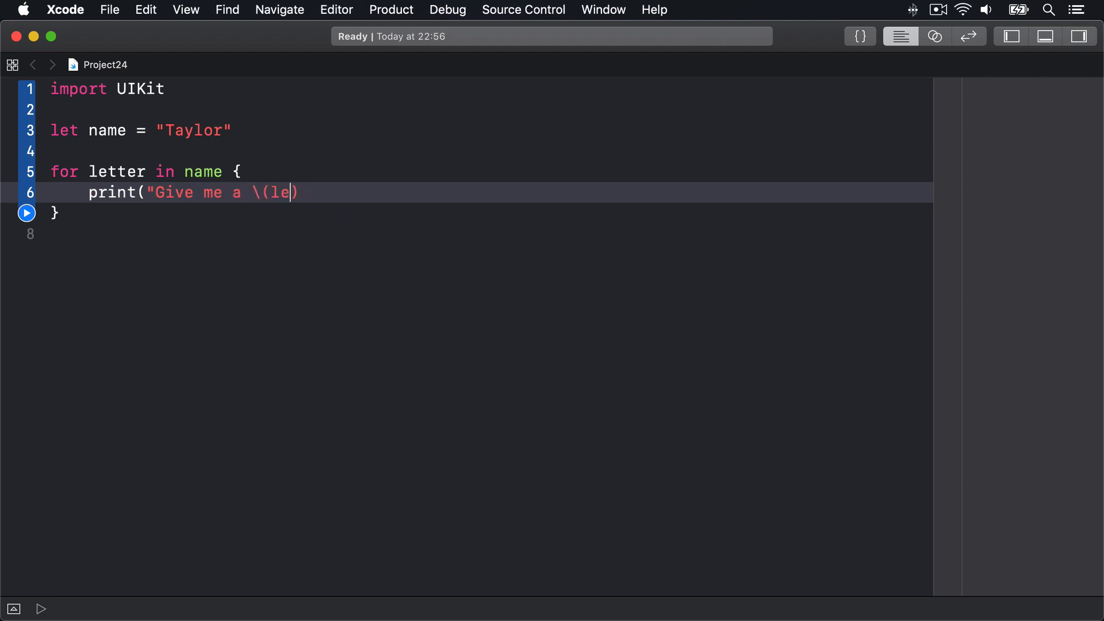
type("tter)!\")")
type("print(name[")
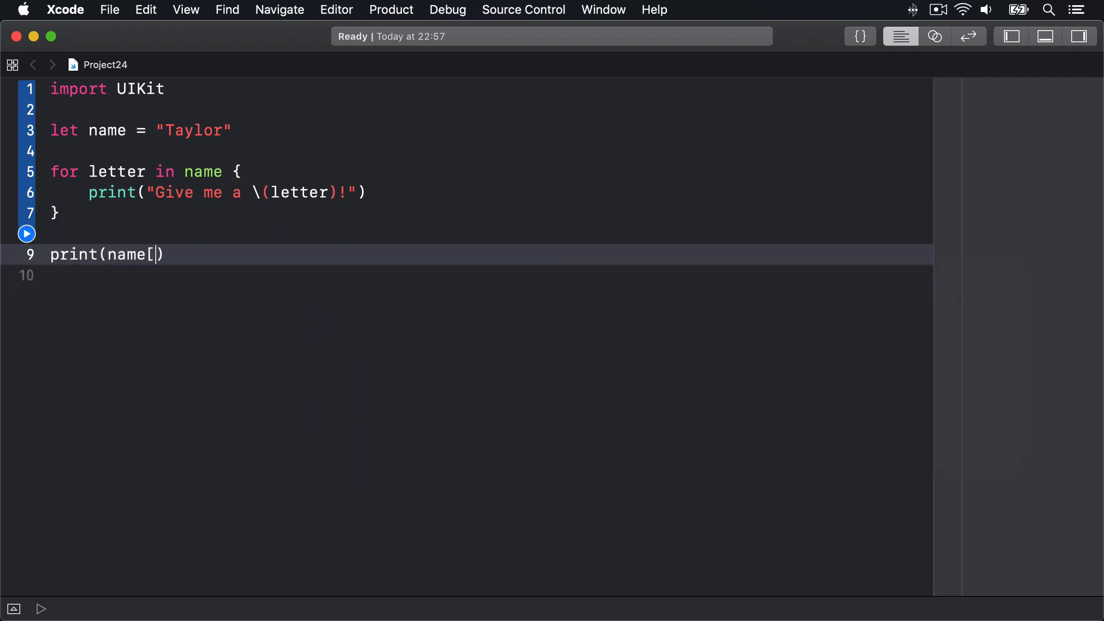
Step: Write print(name[3]), see the Int-subscript error, and select that line for replacement
type("3]")
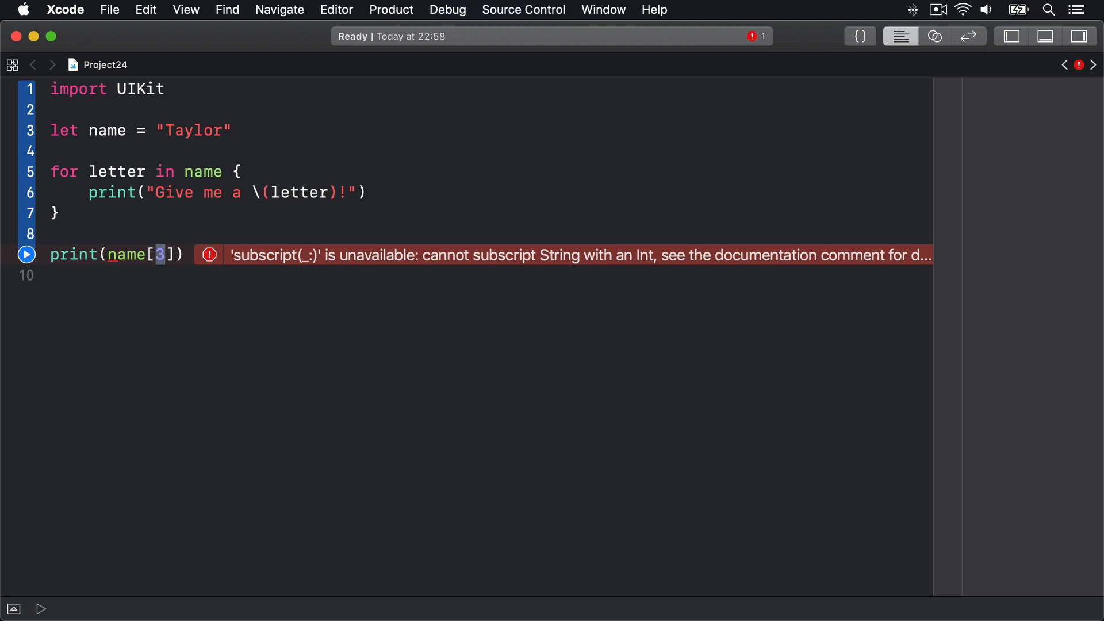
triple_click(113, 254)
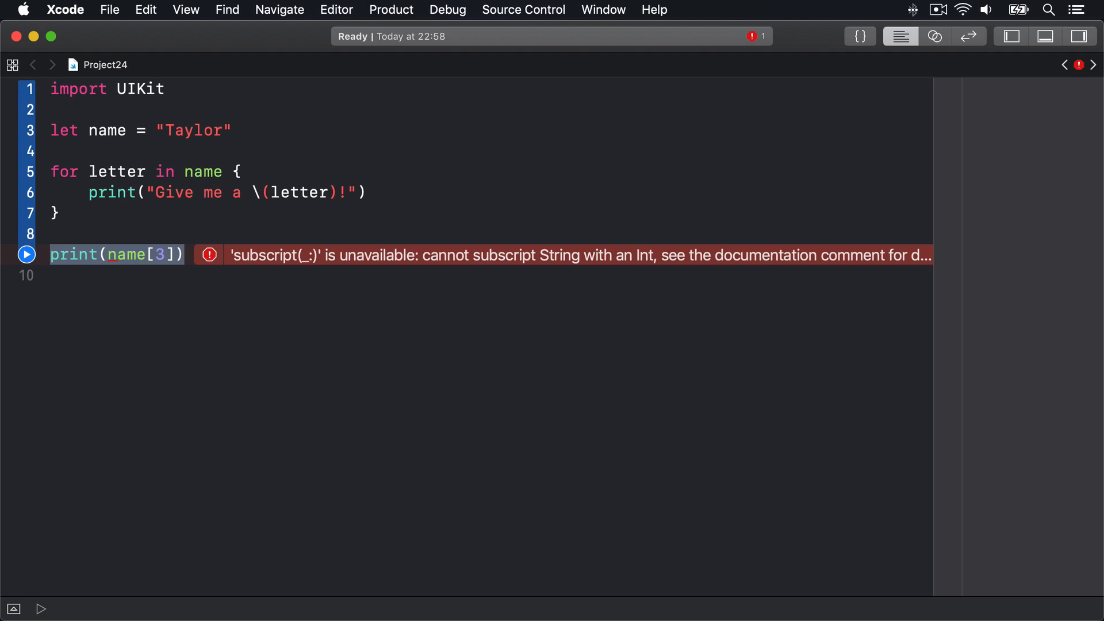
Step: Write let letter = name[name.index(name.startIndex, offsetBy: 3)], clearing the error
type("let letter =")
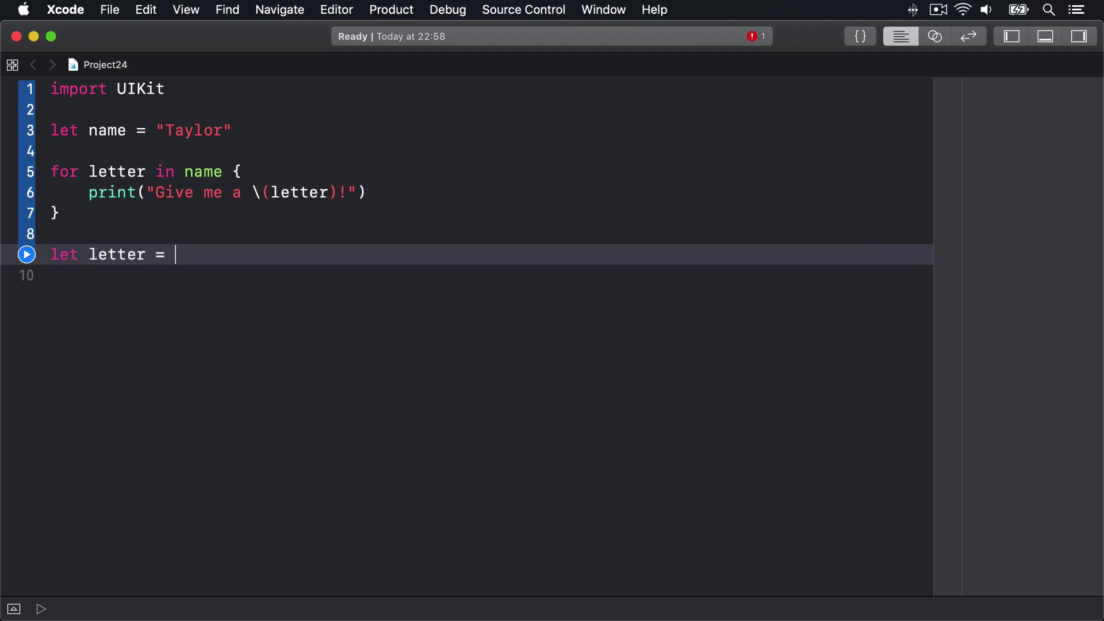
type("name[")
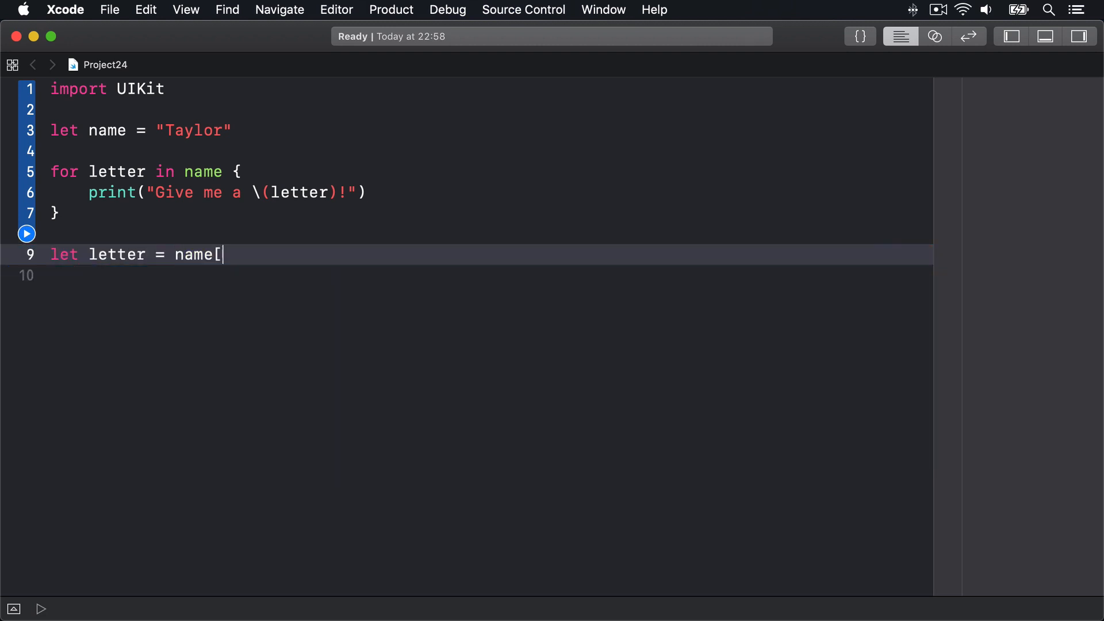
type("name.index")
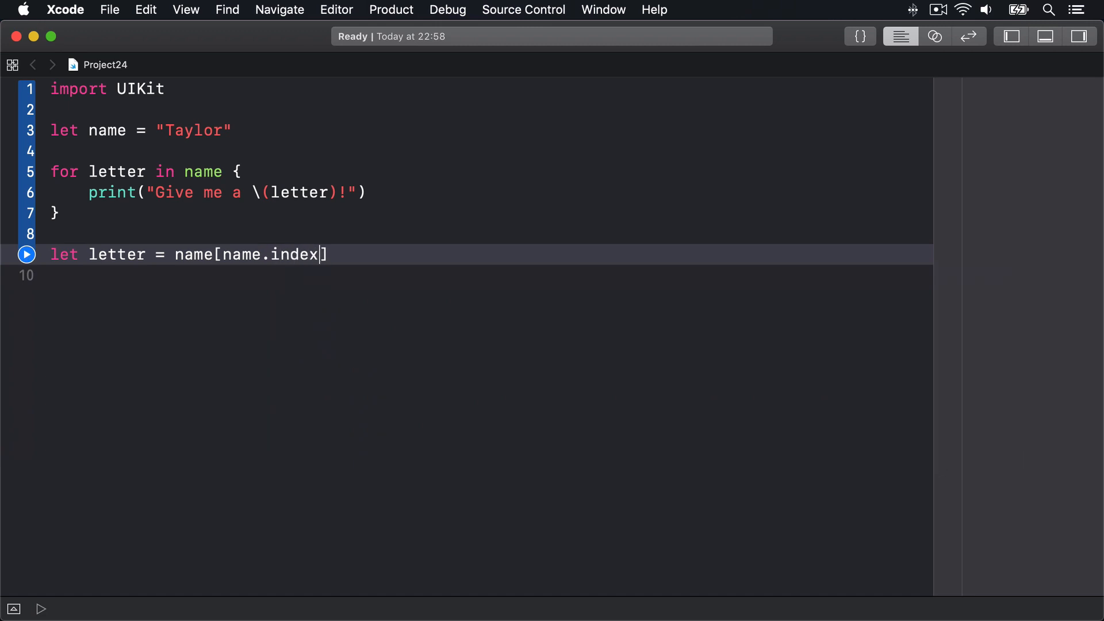
type("(name.startIndex,")
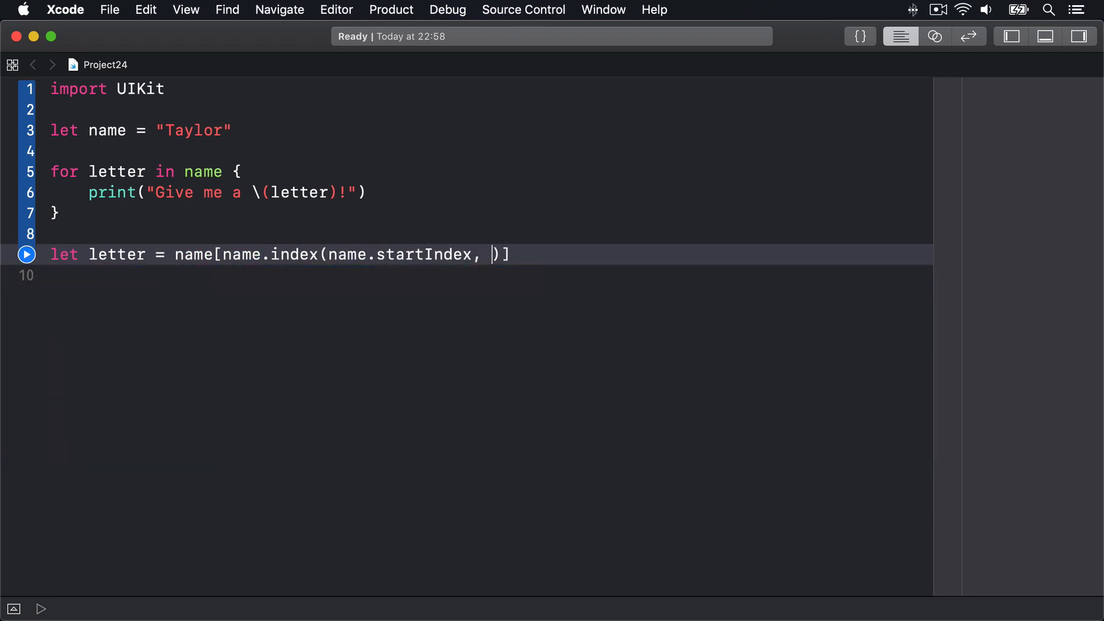
type("offsetBy: 3")
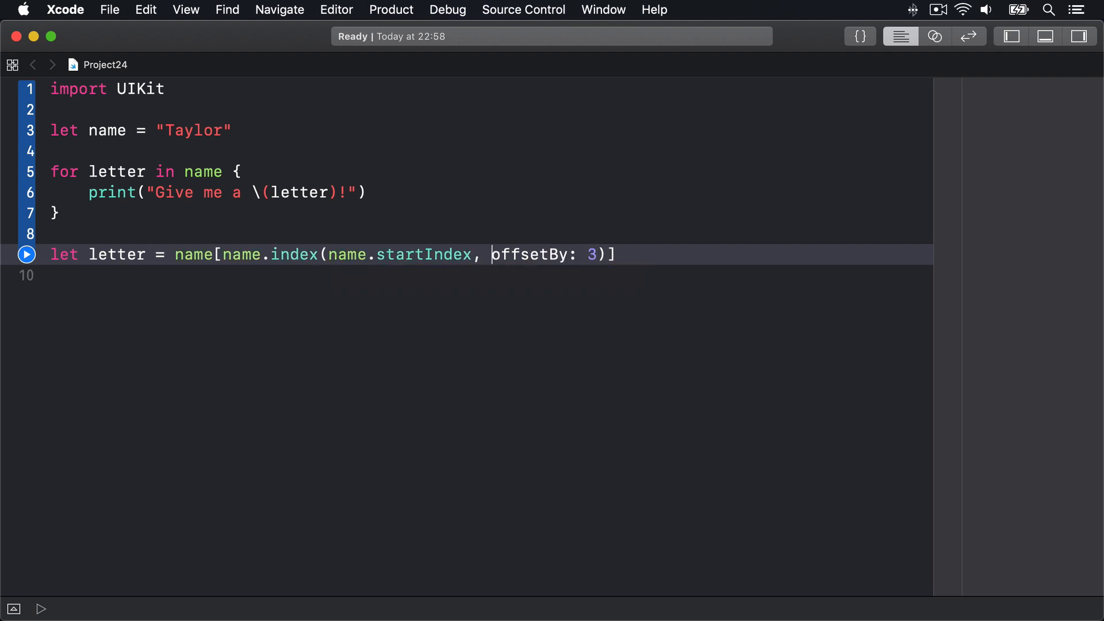
double_click(193, 254)
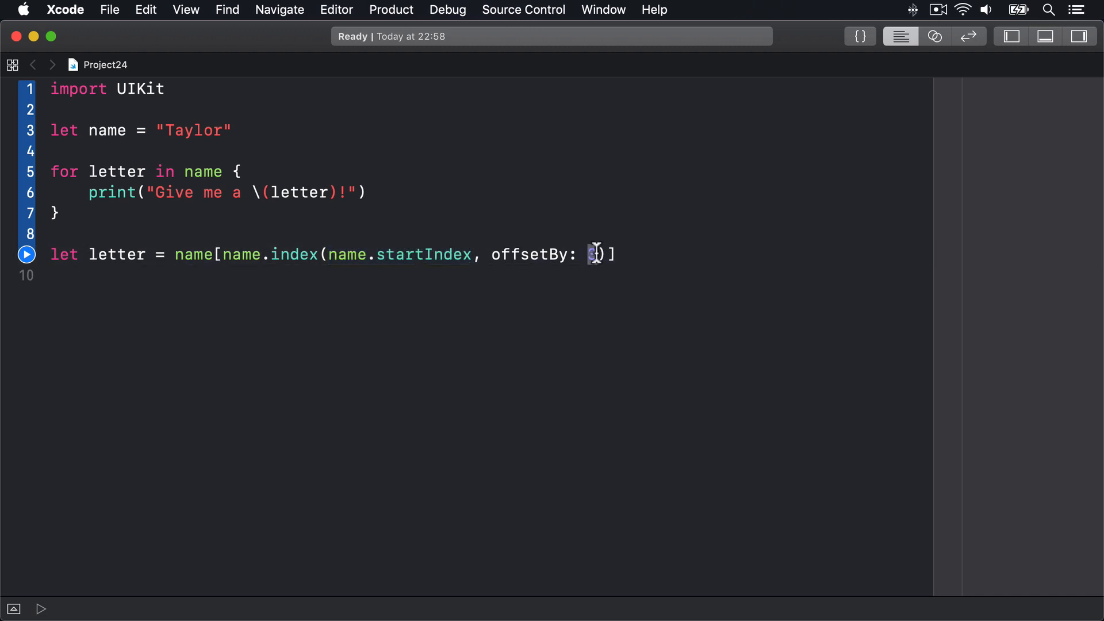
mouse_move(88, 255)
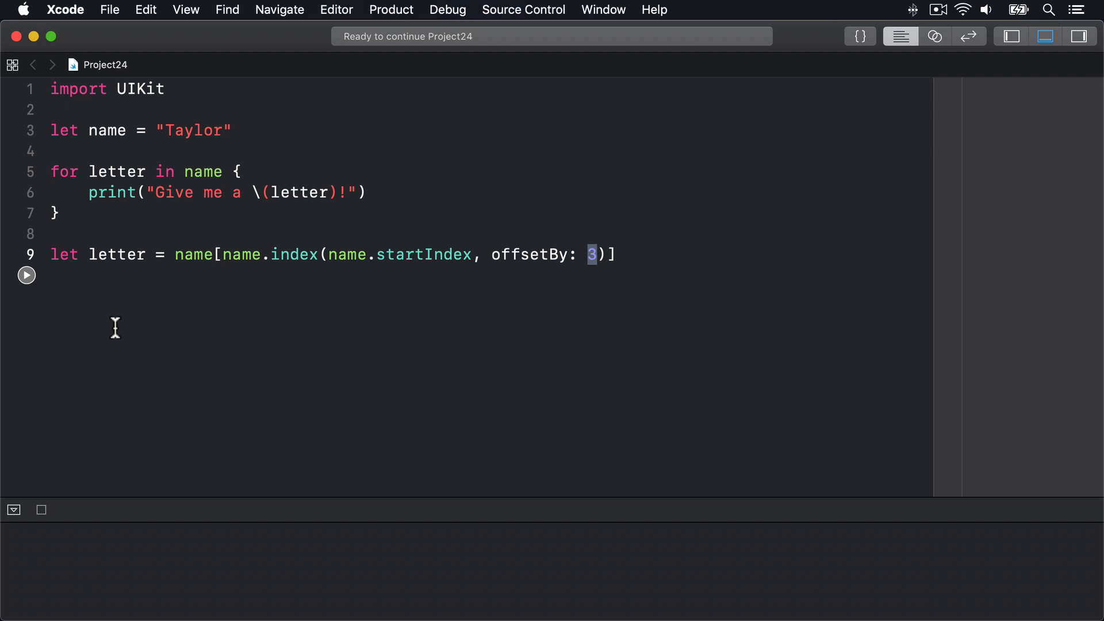
Step: Run the playground so the loop prints its lines and letter evaluates to "l"
left_click(27, 275)
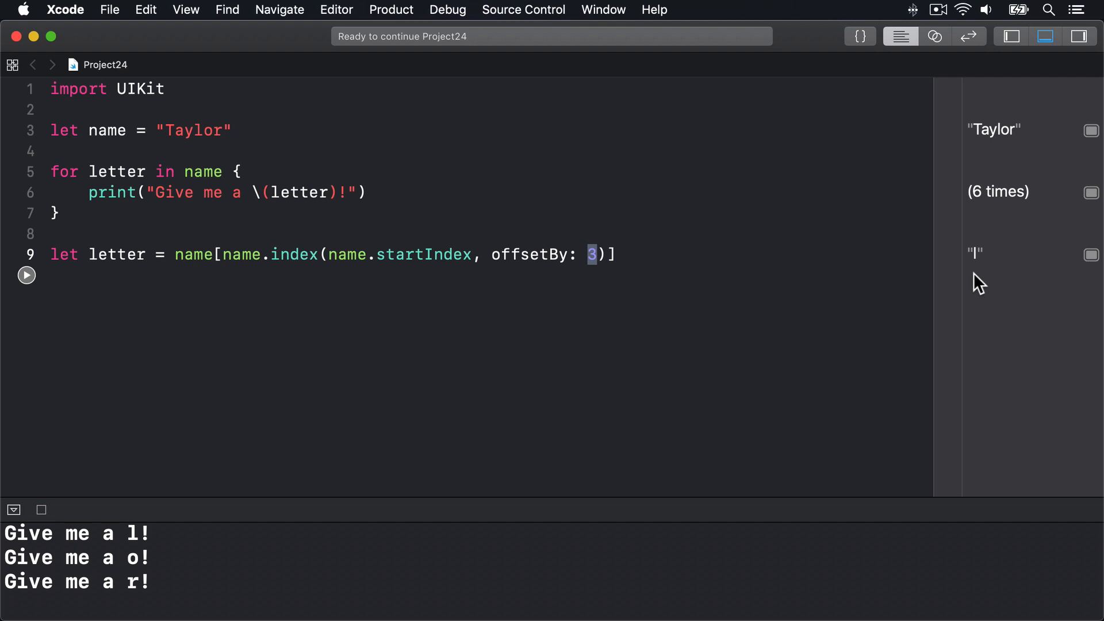
type("e")
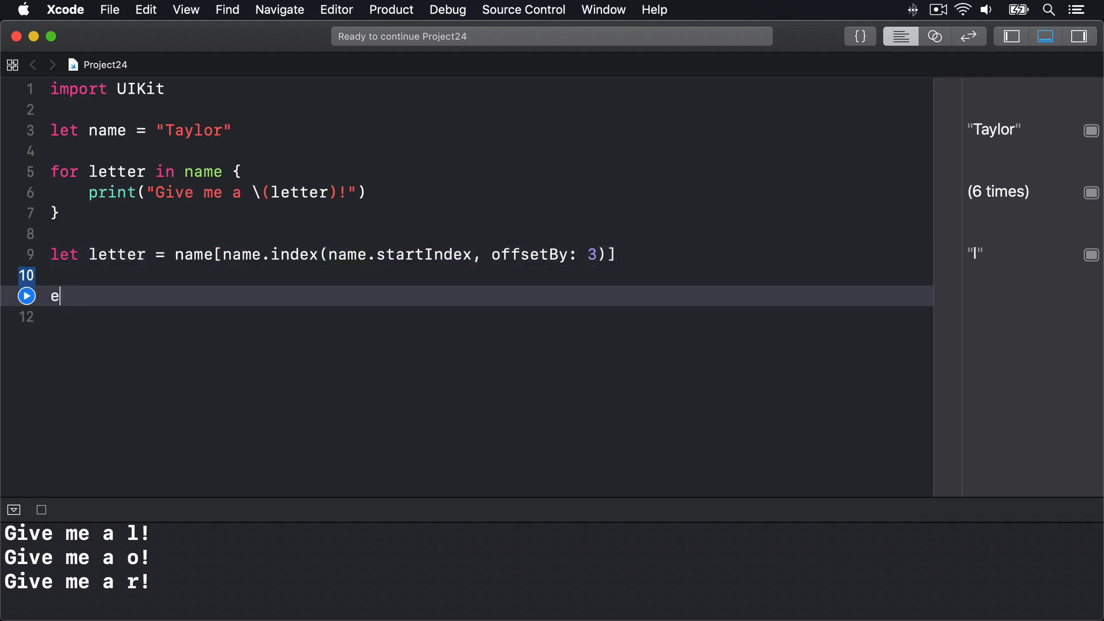
Step: Write extension String with subscript(i: Int) returning String(self[index(startIndex, offsetBy: i)])
type("xtension String {")
type("subscript(i: ")
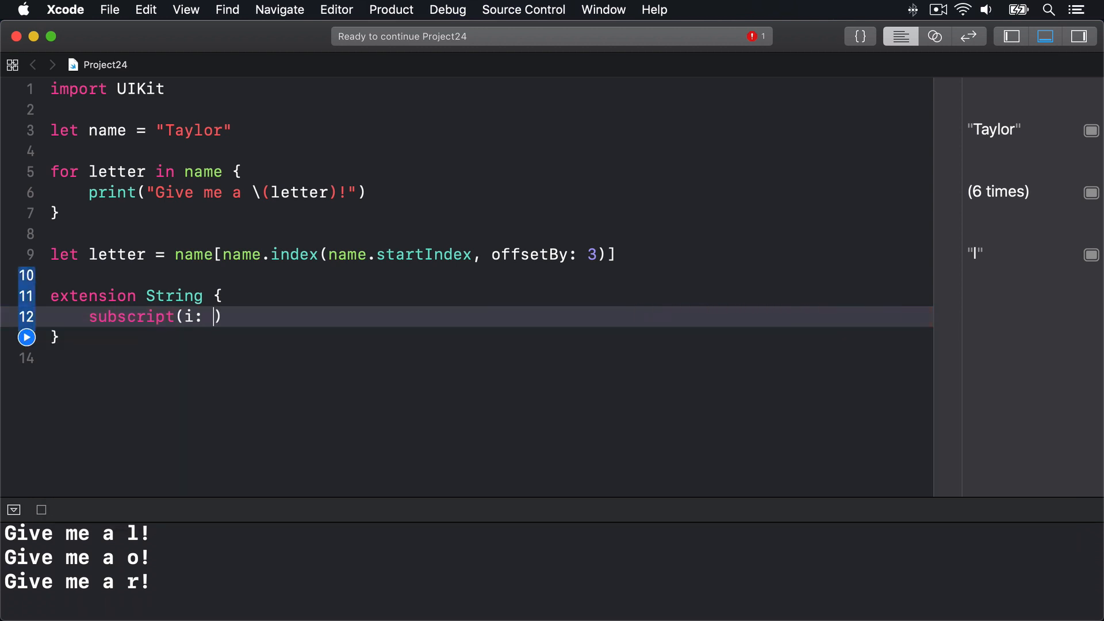
type("Int) ->")
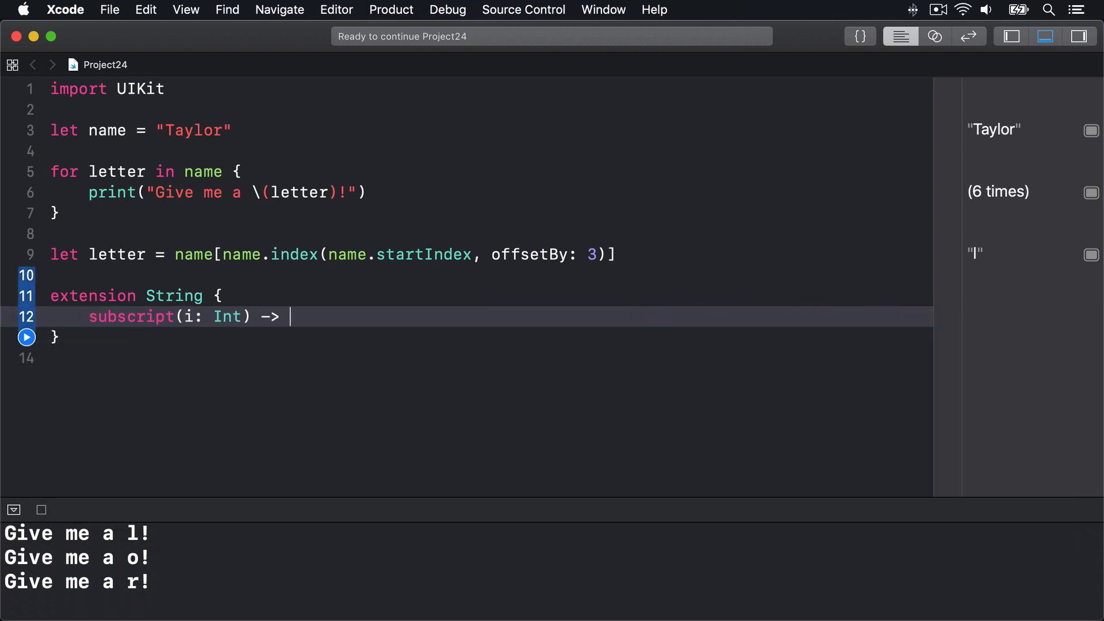
type("String {")
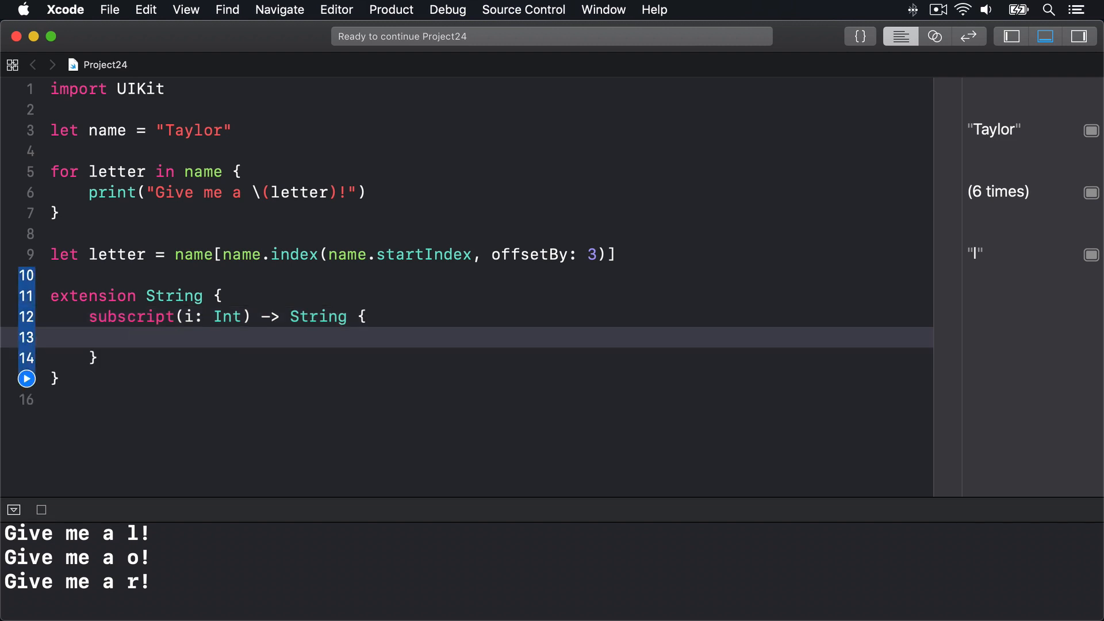
type("return String(self[)")
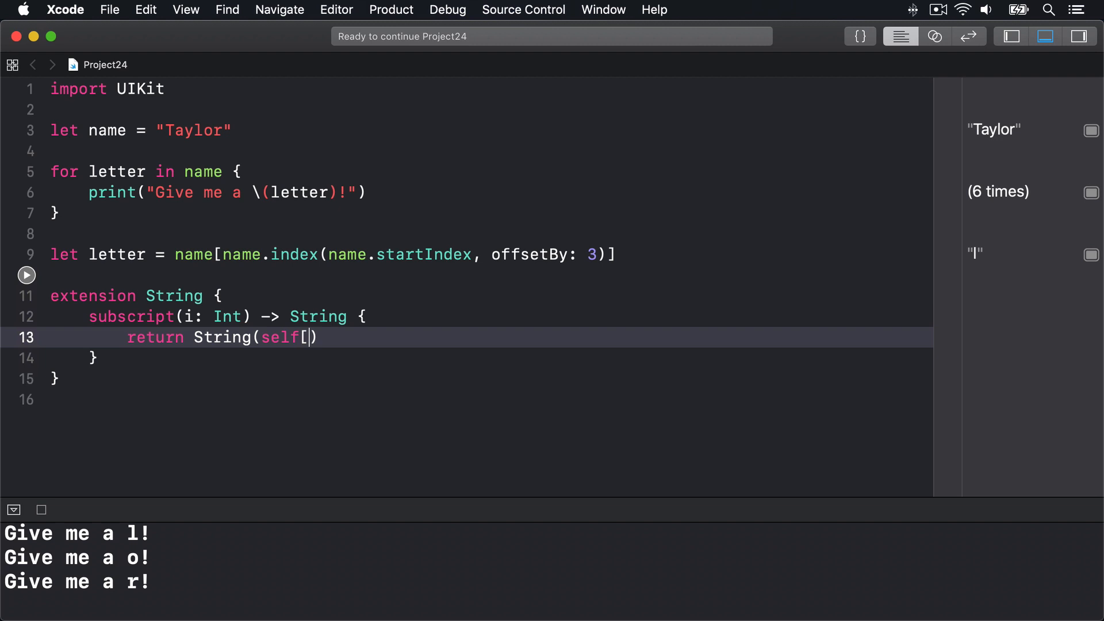
type("index(startIndex, offsetBy: i)")
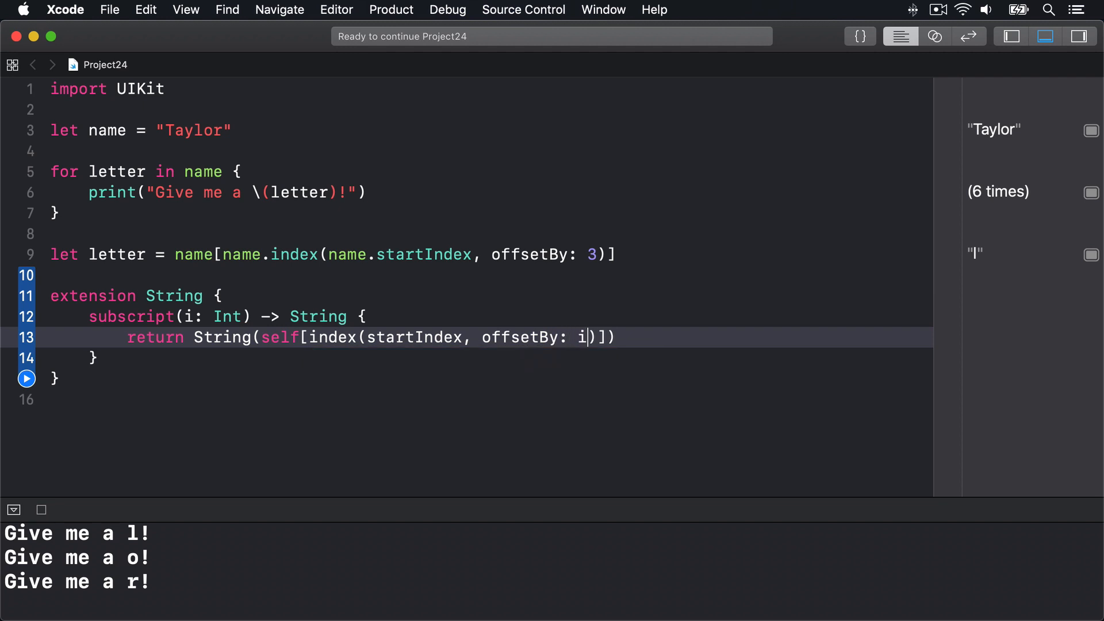
triple_click(352, 337)
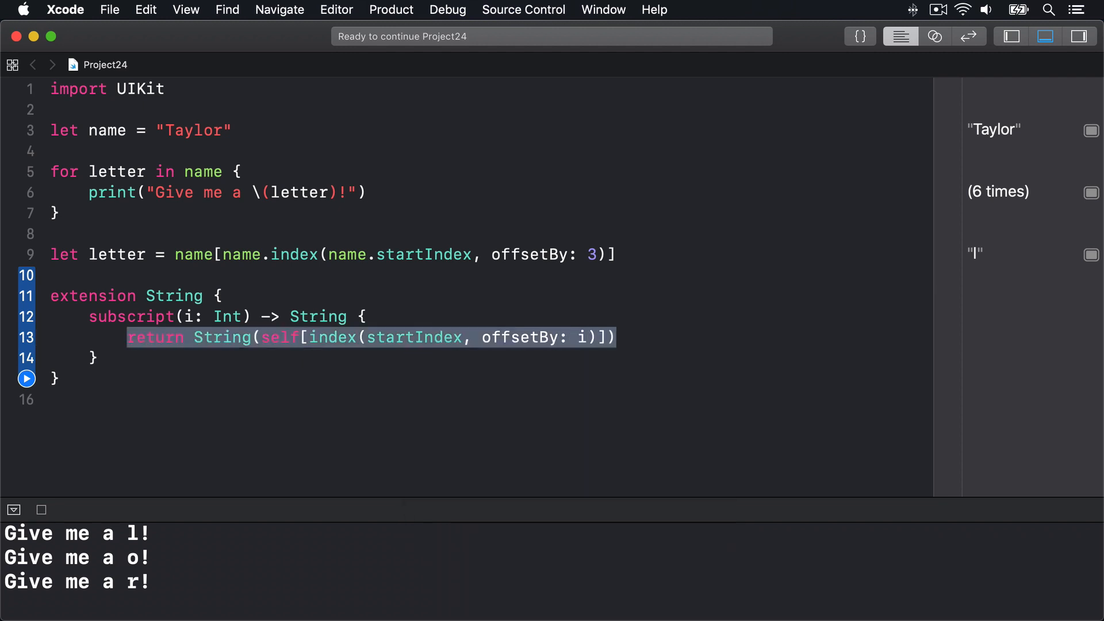
mouse_move(855, 268)
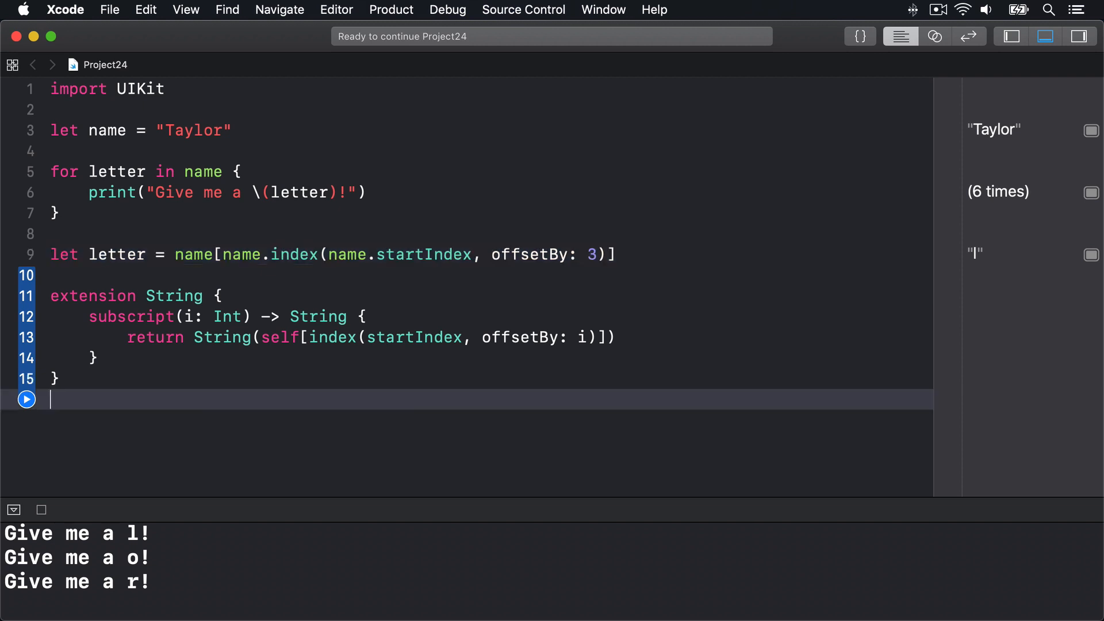
Step: Add let letter2 = name[3] using the new subscript and run it to get "l"
type("let letter2")
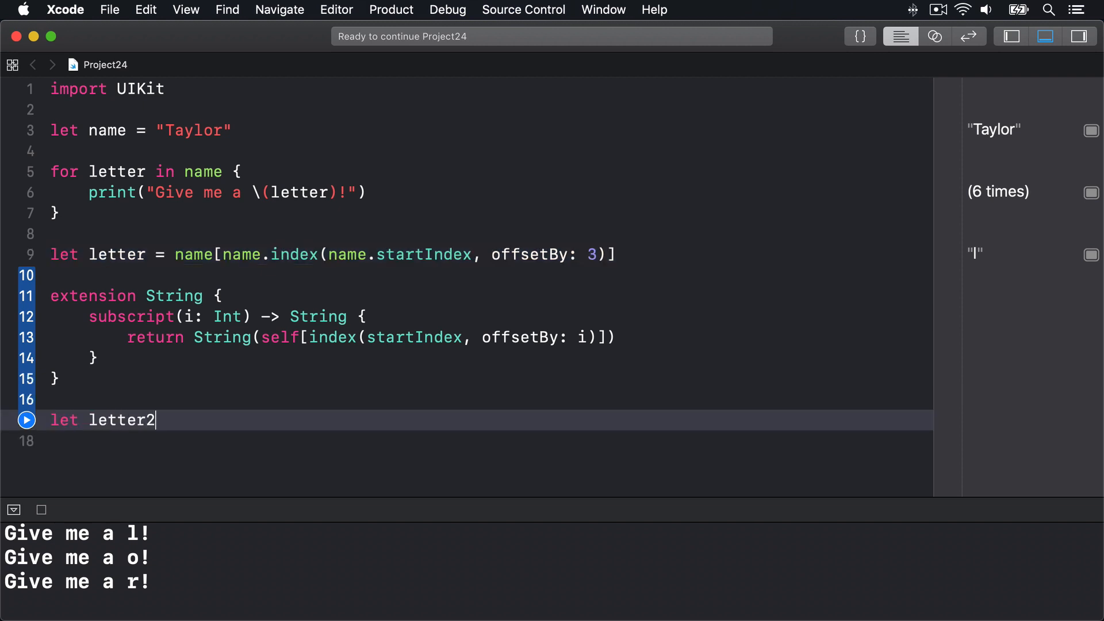
type("= name[3]")
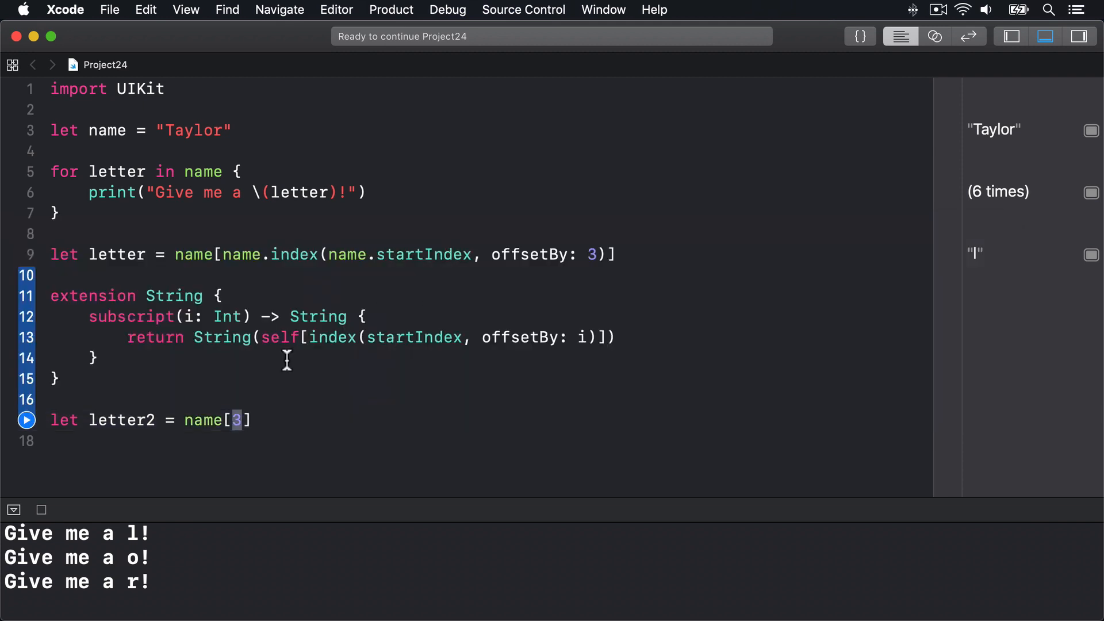
left_click(27, 419)
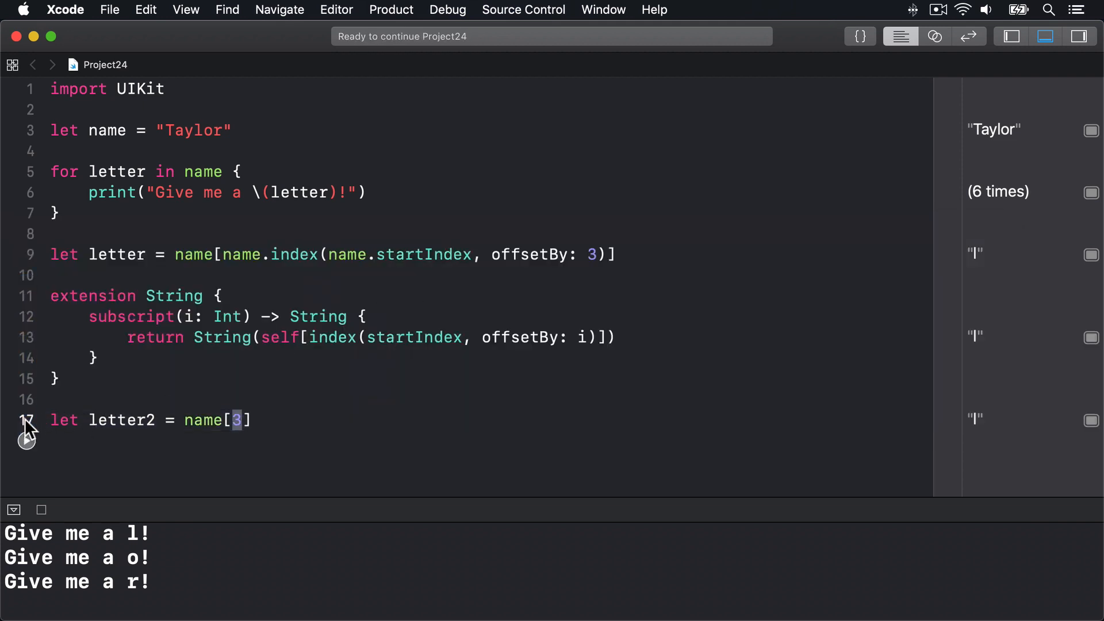
mouse_move(794, 438)
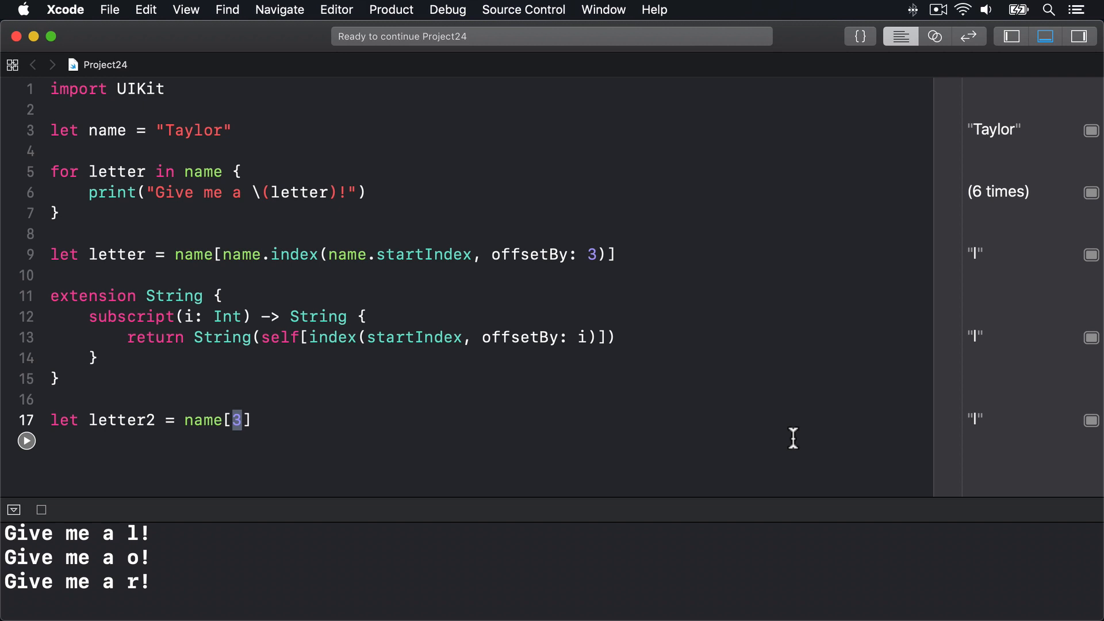
double_click(525, 337)
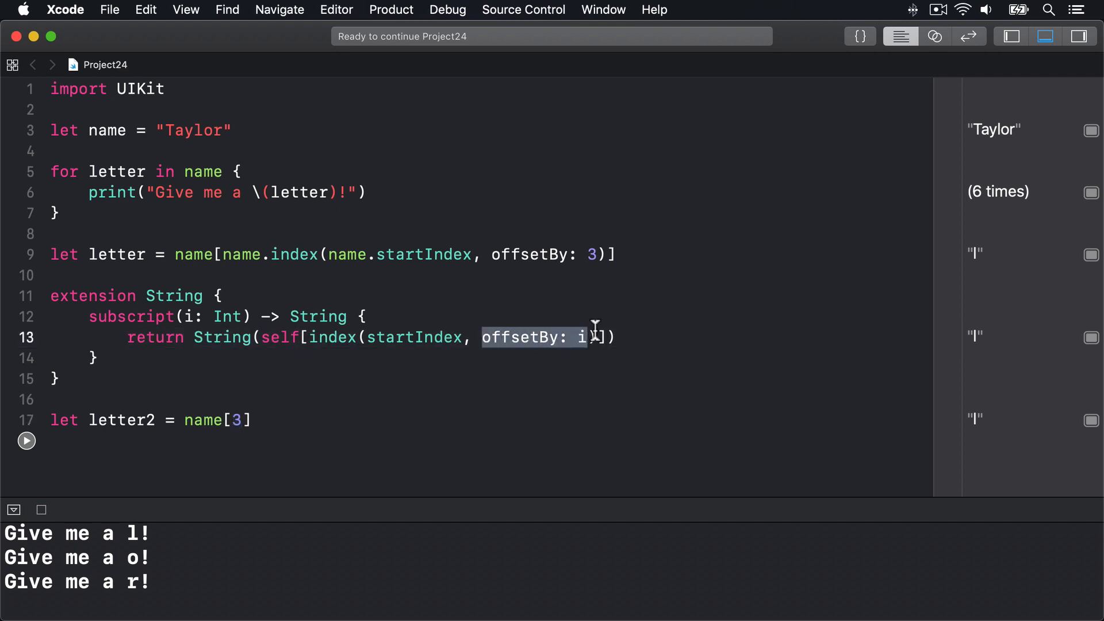